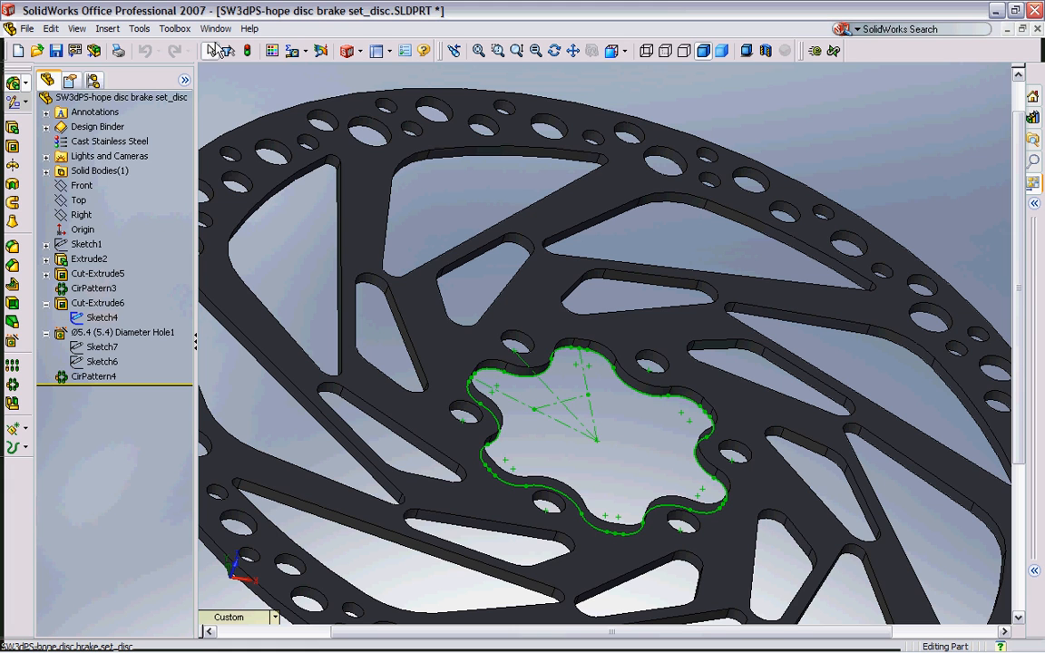
Activate the deleteme.SLDPRT part document from the Window menu
{"action": "left_click", "coordinate": [215, 28]}
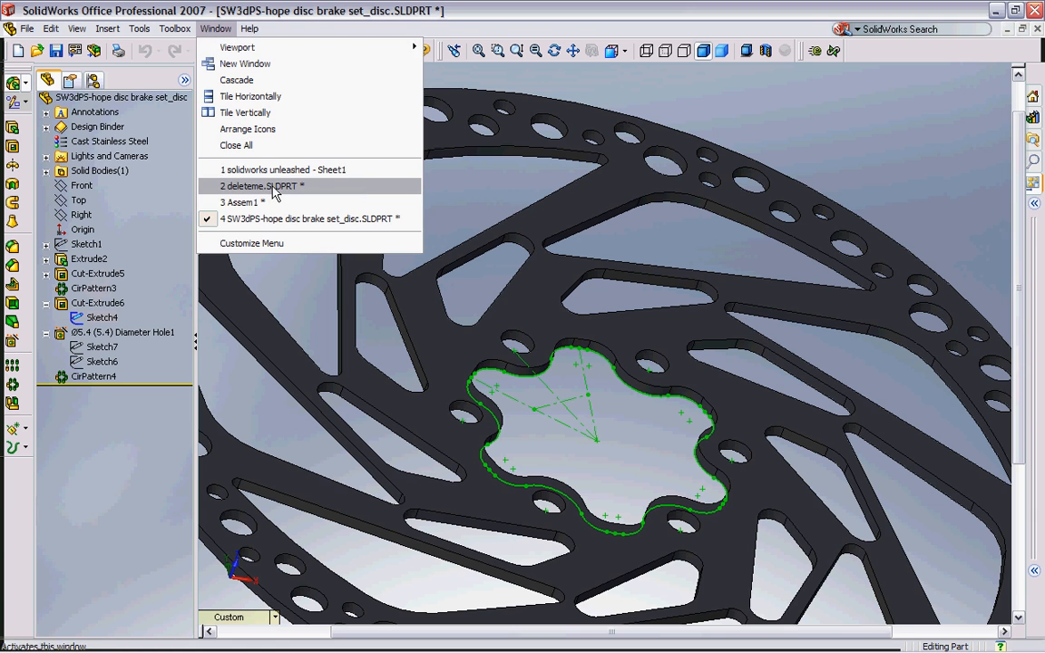
{"action": "left_click", "coordinate": [260, 186]}
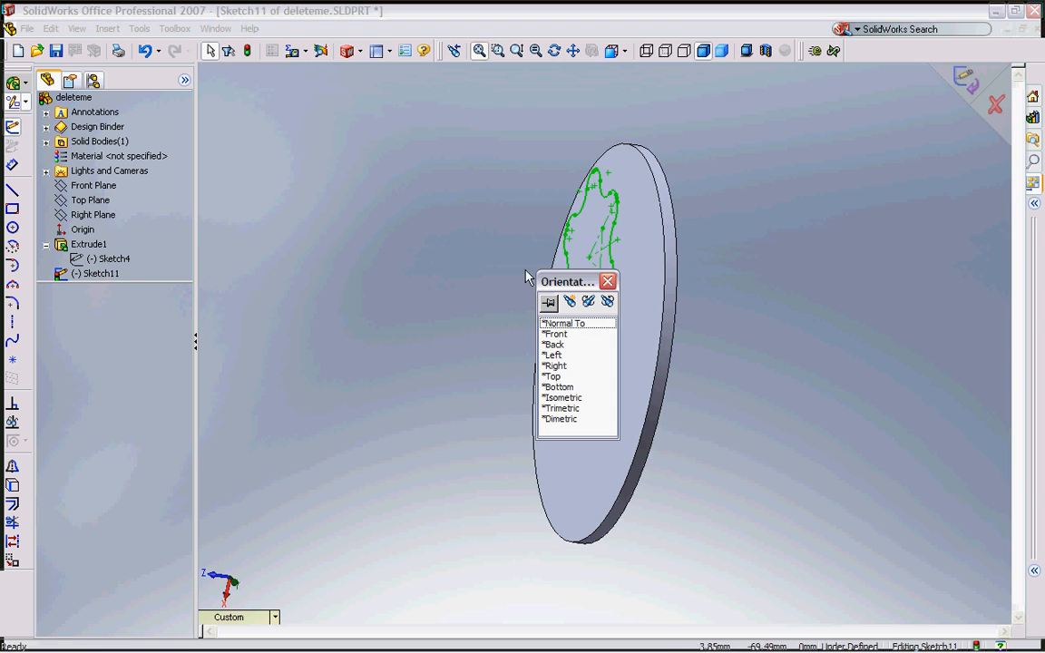
View the disc face Normal To so the copied sketch appears flat
{"action": "left_click", "coordinate": [553, 323]}
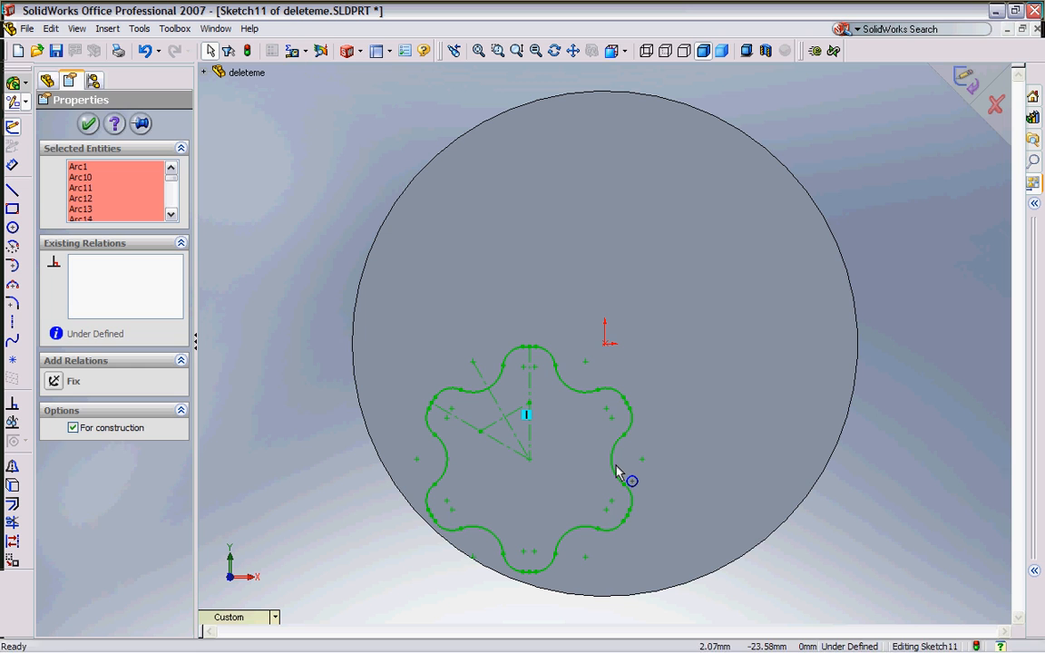
Use Move Entities to drag the sketch's centre point onto the disc origin
{"action": "right_click", "coordinate": [619, 471]}
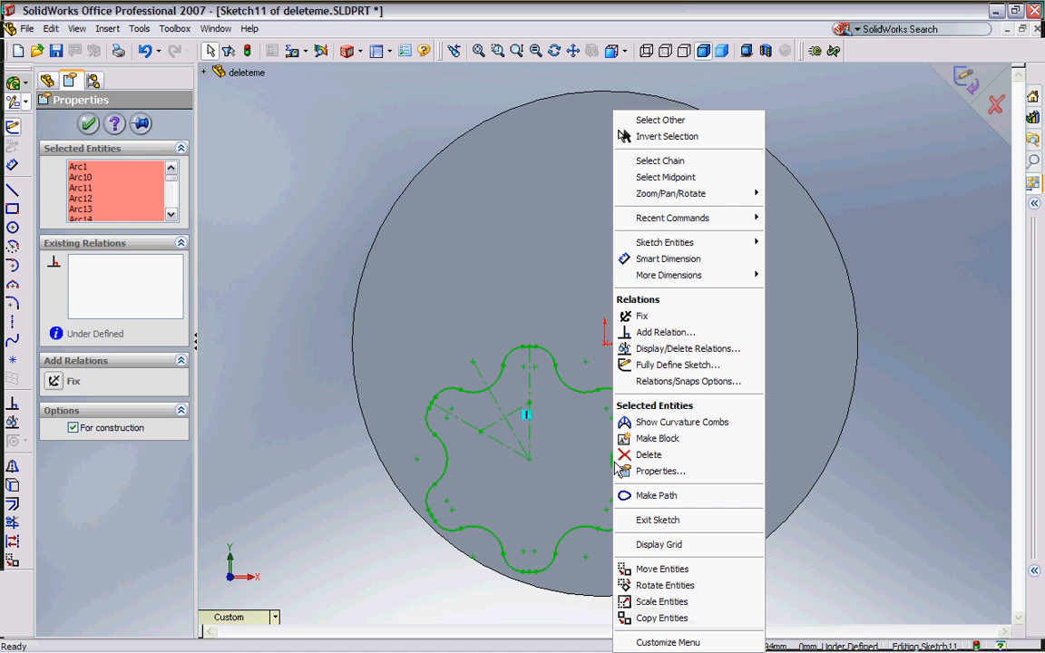
{"action": "left_click", "coordinate": [660, 569]}
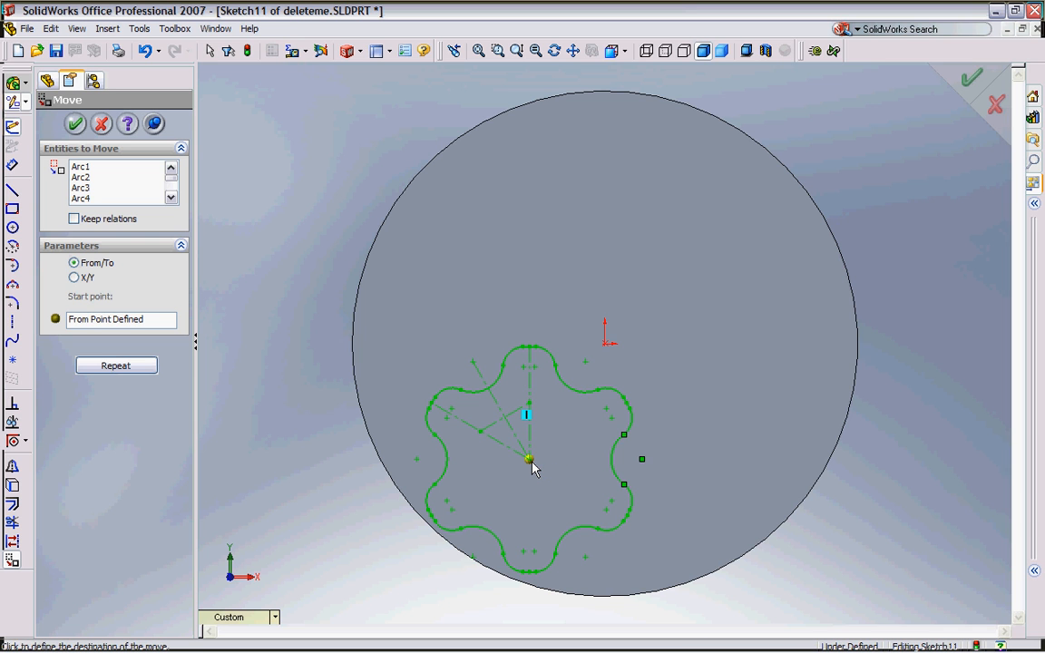
{"action": "left_click_drag", "start_coordinate": [529, 460], "coordinate": [606, 350]}
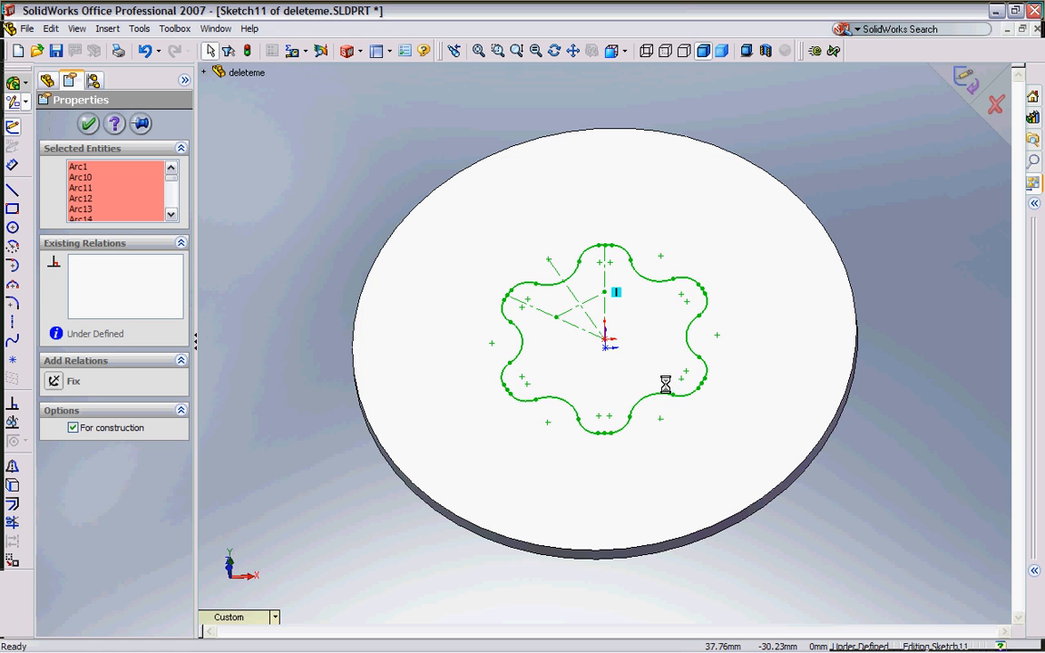
Select the whole six-lobed outline as a chain from one picked arc
{"action": "left_click", "coordinate": [635, 270]}
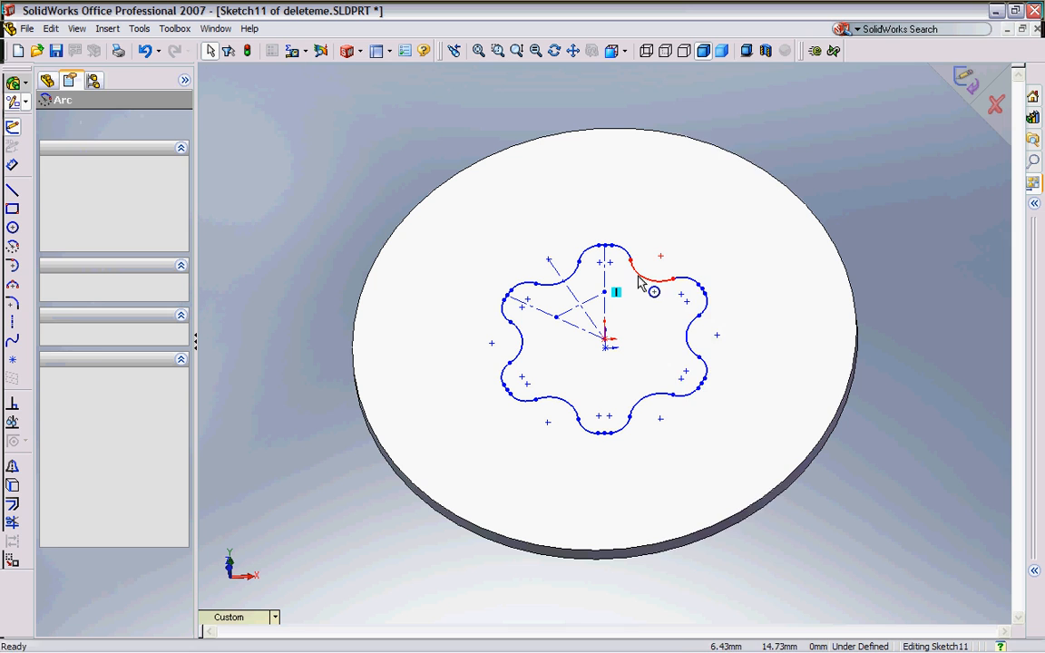
{"action": "right_click", "coordinate": [647, 286]}
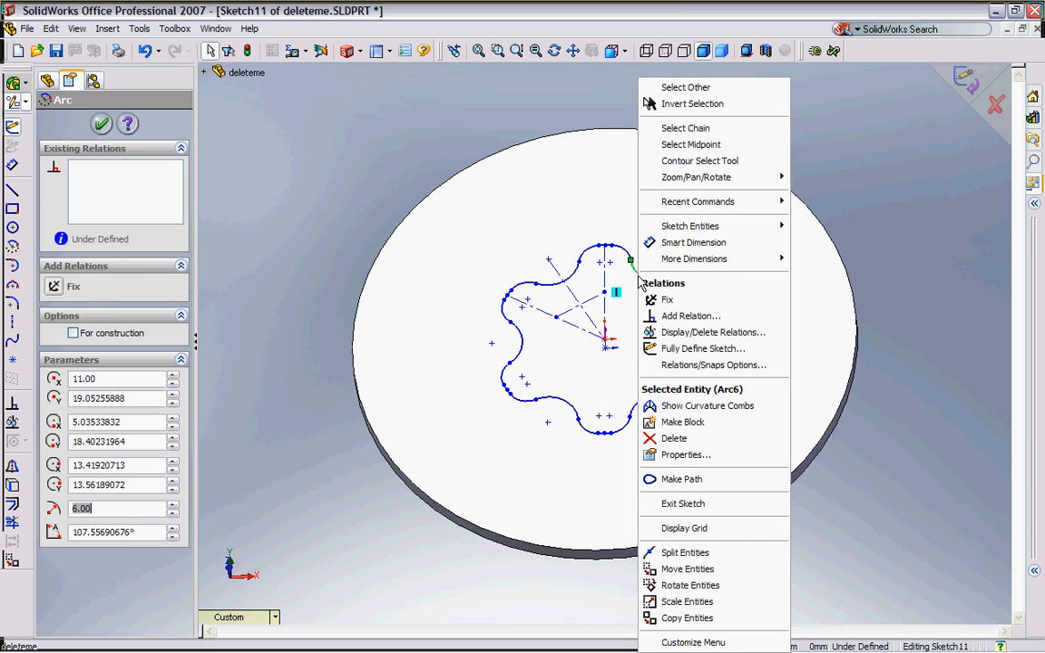
{"action": "mouse_move", "coordinate": [694, 134]}
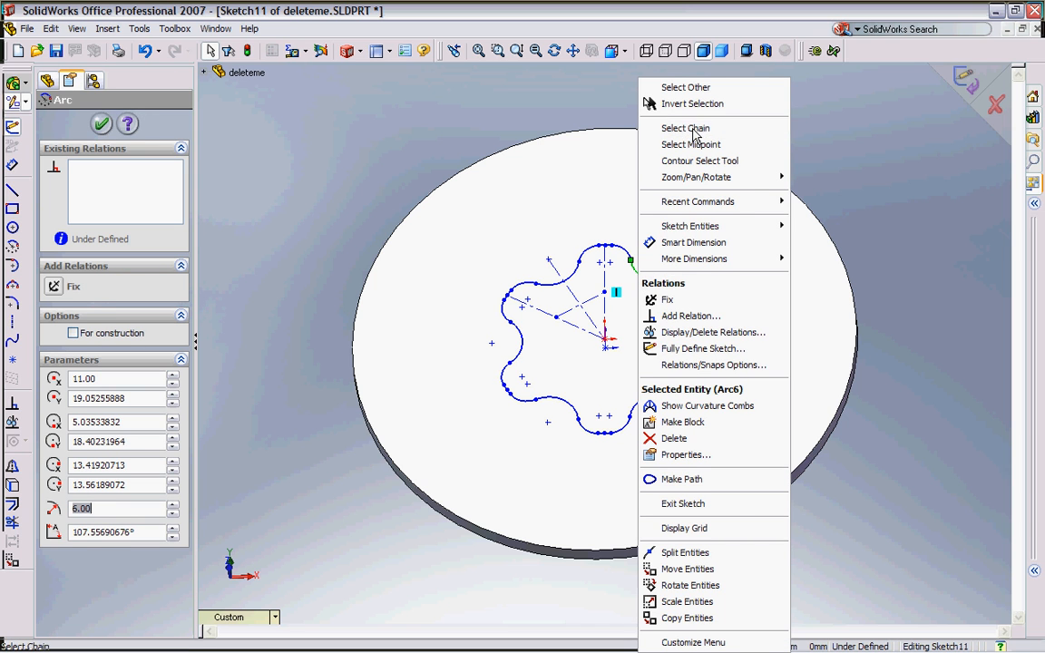
{"action": "left_click", "coordinate": [686, 127]}
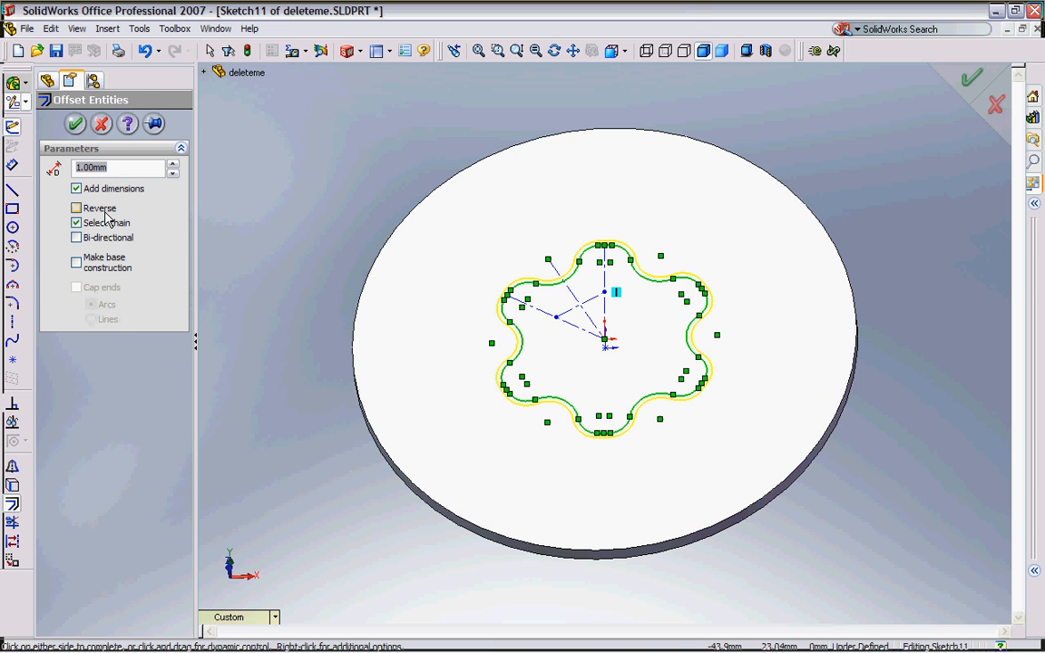
Offset the outline .005in reversed inward with the base made construction, and confirm
{"action": "left_click", "coordinate": [77, 207]}
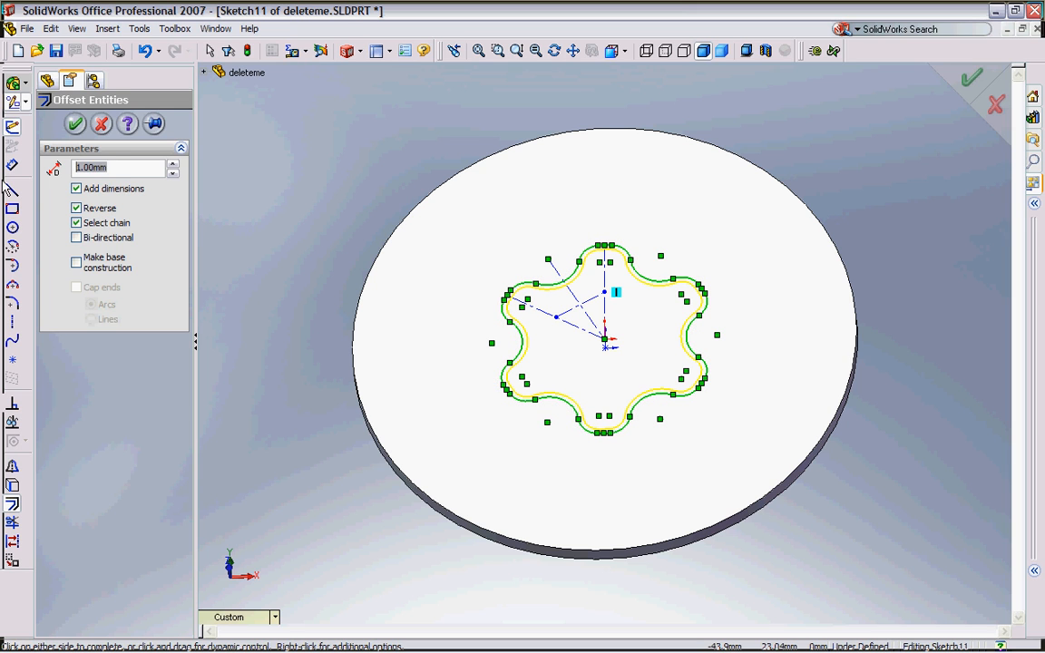
{"action": "type", "text": ".005in"}
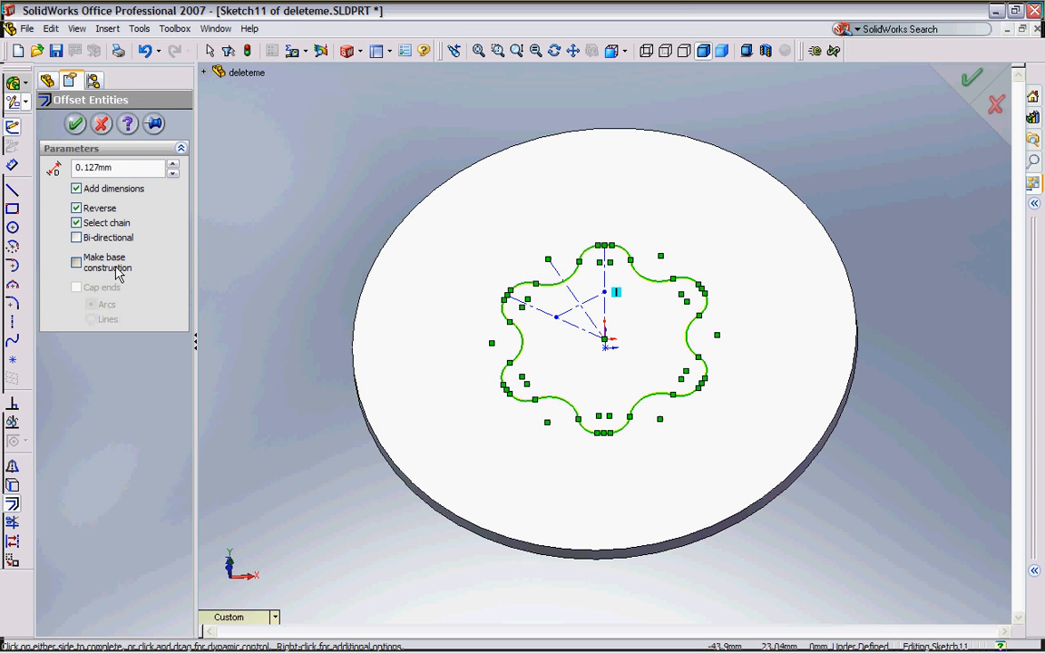
{"action": "left_click", "coordinate": [76, 263]}
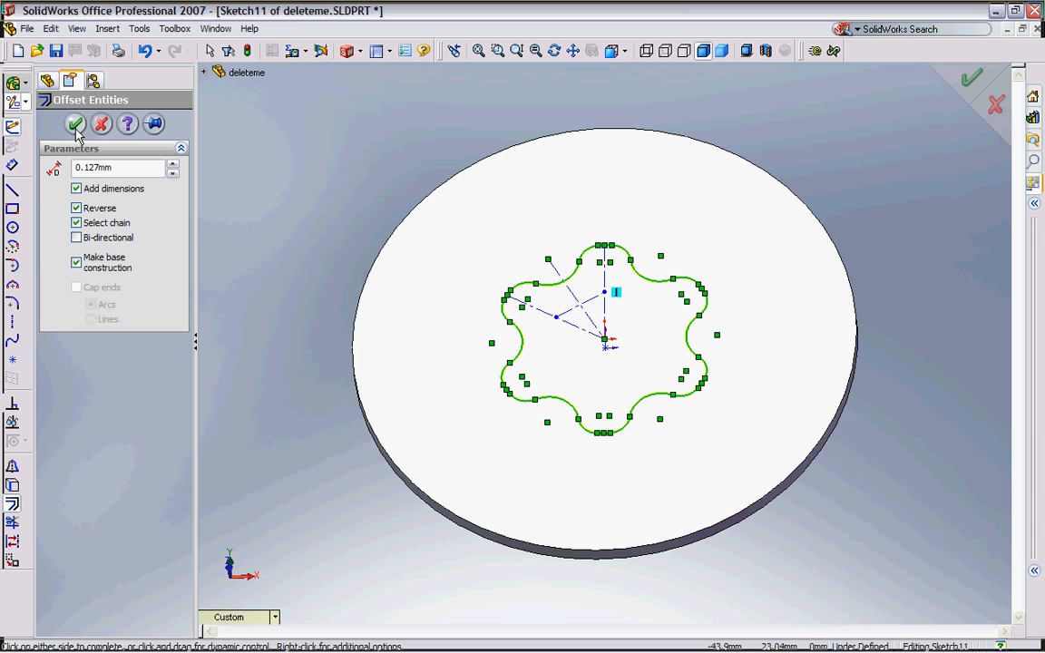
{"action": "left_click", "coordinate": [75, 124]}
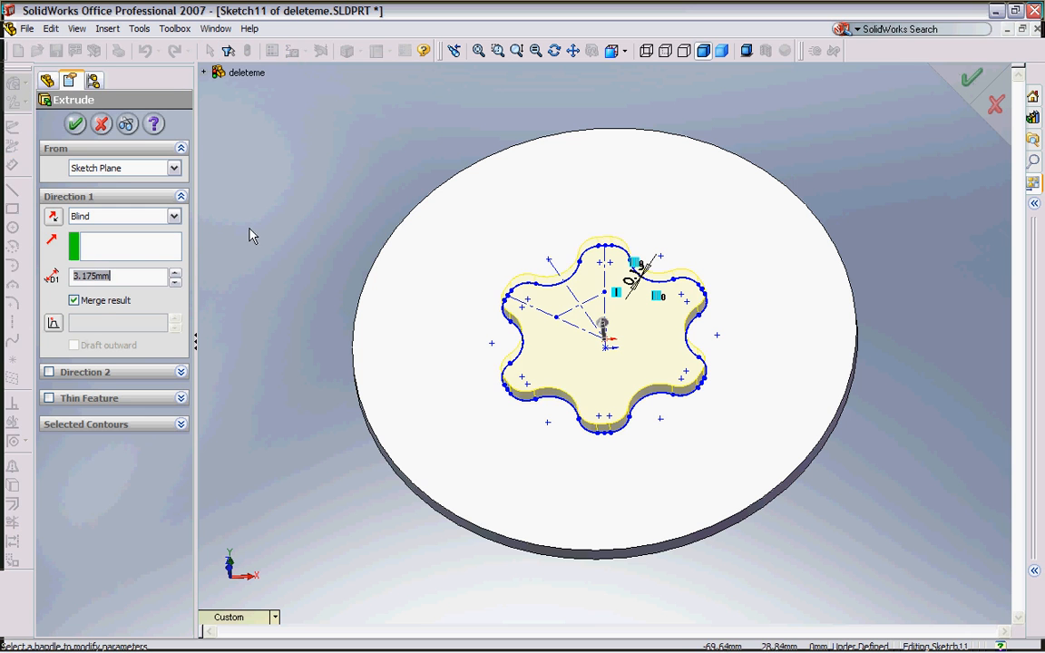
{"action": "mouse_move", "coordinate": [53, 279]}
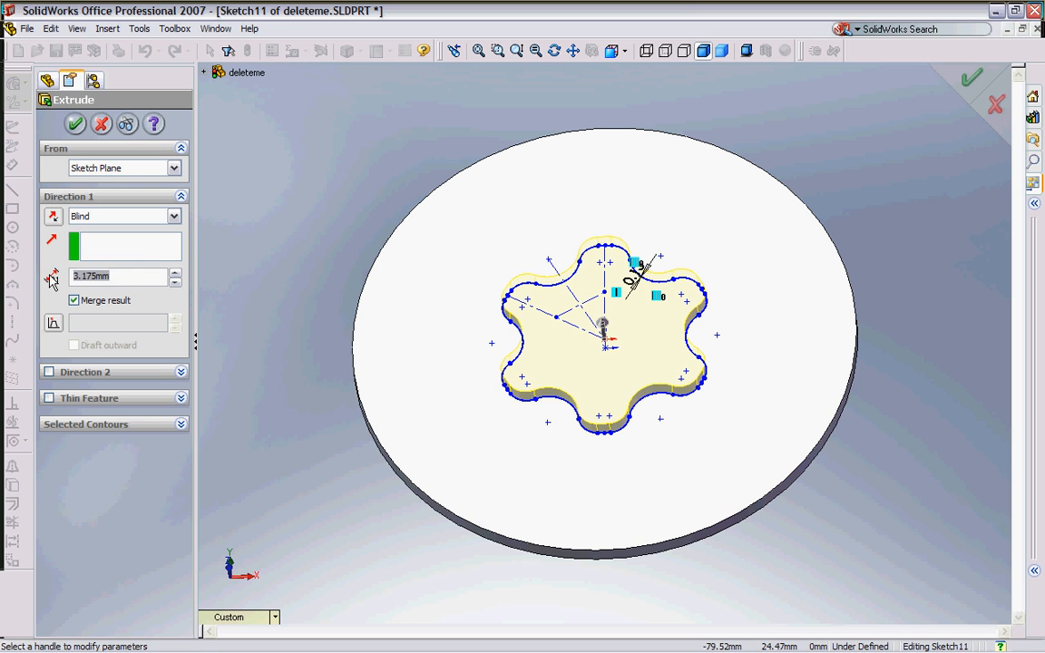
Extrude the inner profile to a Blind depth of .125in and confirm
{"action": "type", "text": ".125in"}
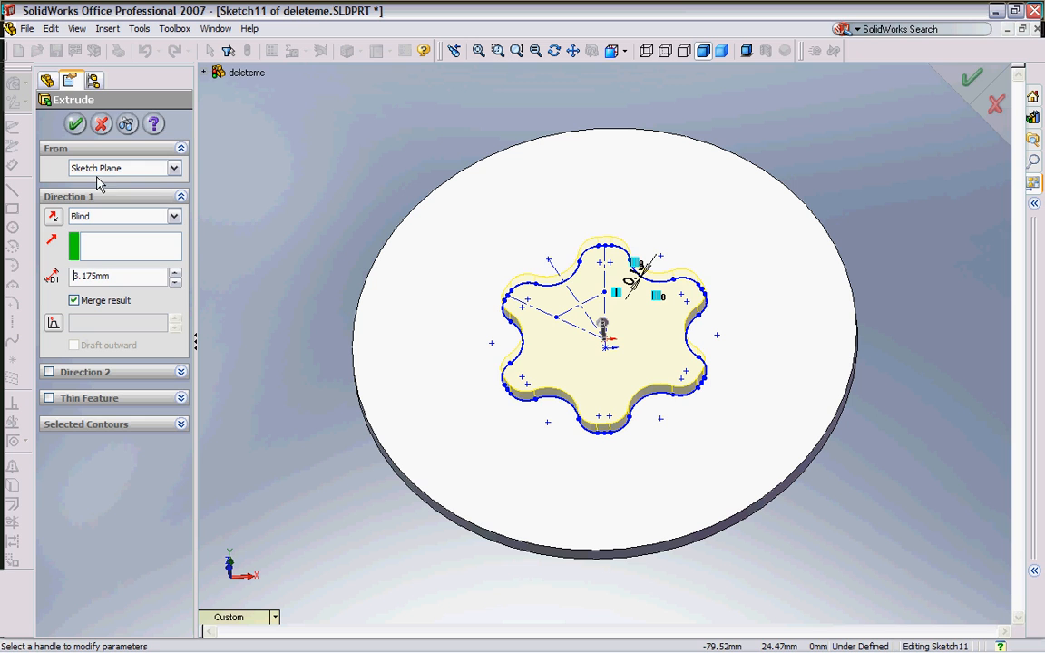
{"action": "left_click", "coordinate": [59, 123]}
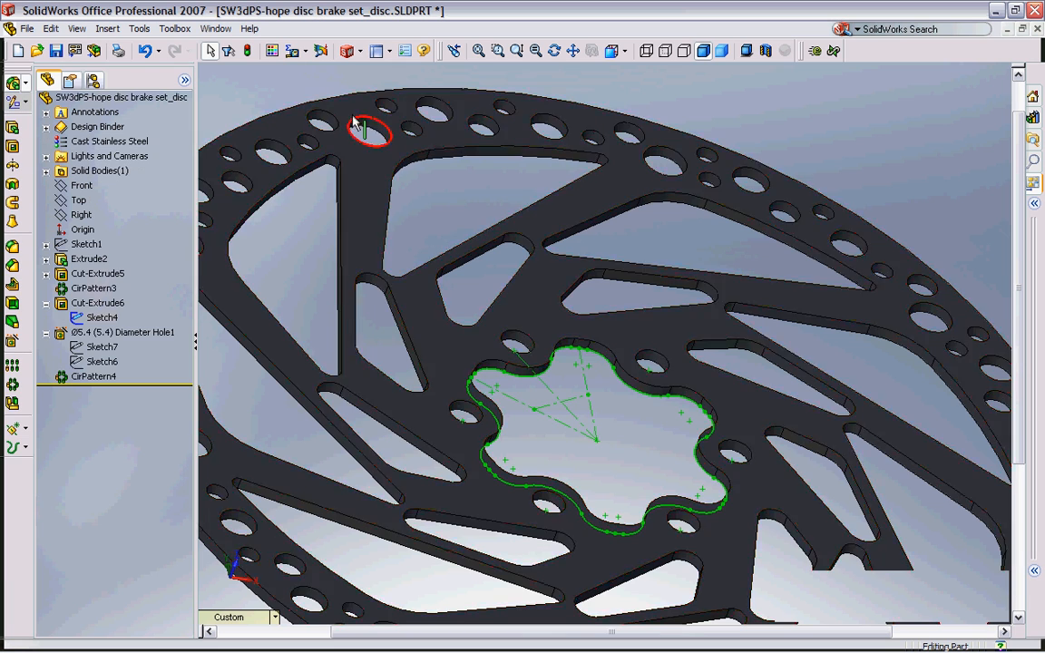
Activate the Assem1 assembly and view the fitted insert Normal To
{"action": "left_click", "coordinate": [203, 28]}
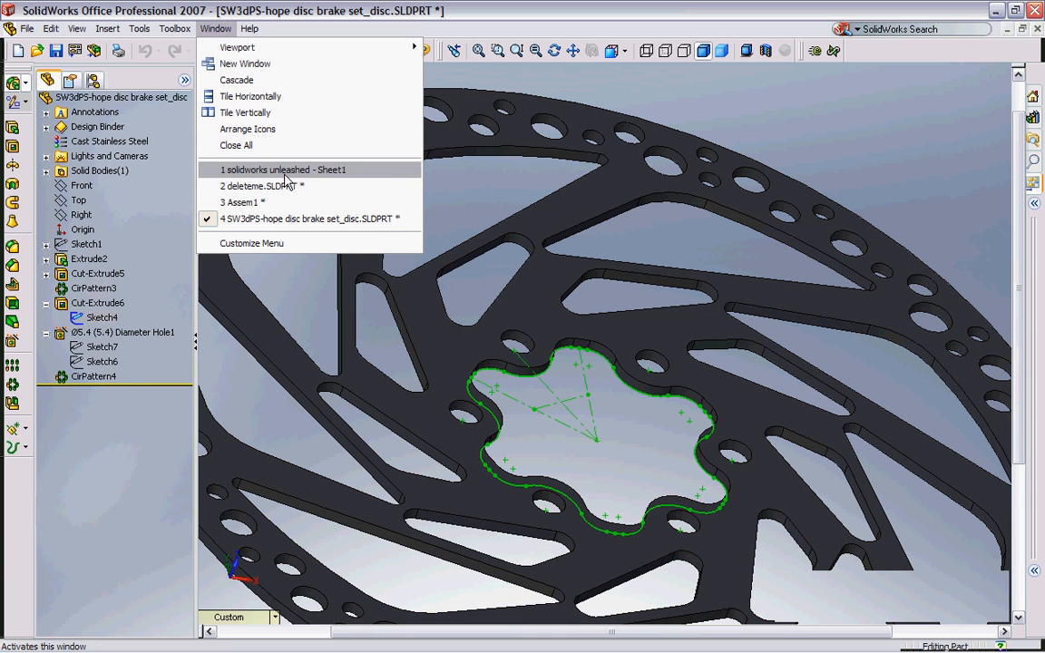
{"action": "left_click", "coordinate": [240, 201]}
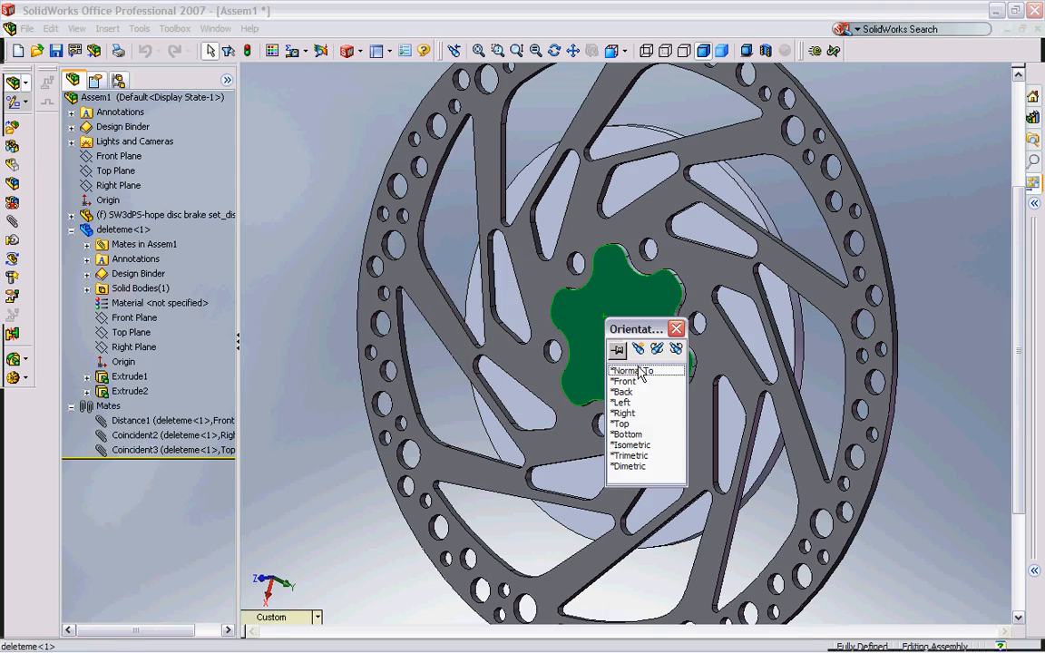
{"action": "left_click", "coordinate": [621, 371]}
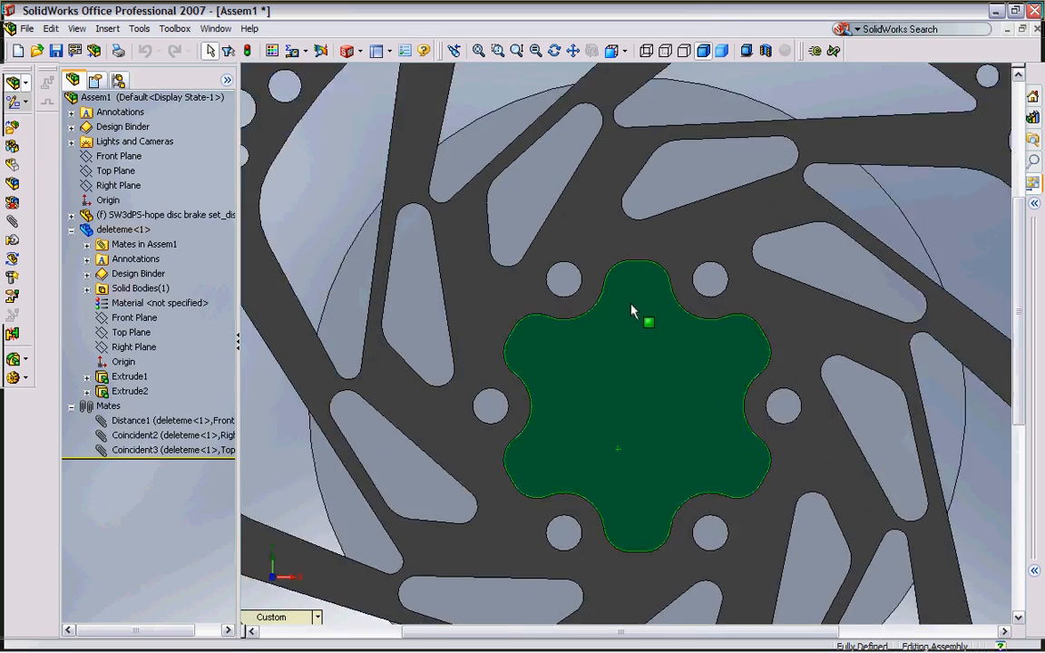